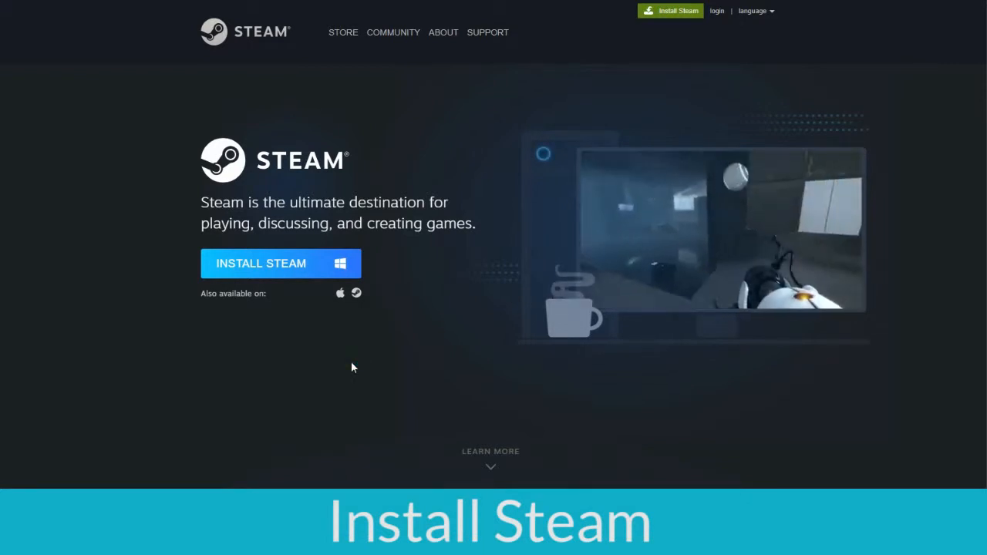
Step: Run the Steam installer in English, finish with Steam launched, and begin creating an account
left_click(260, 262)
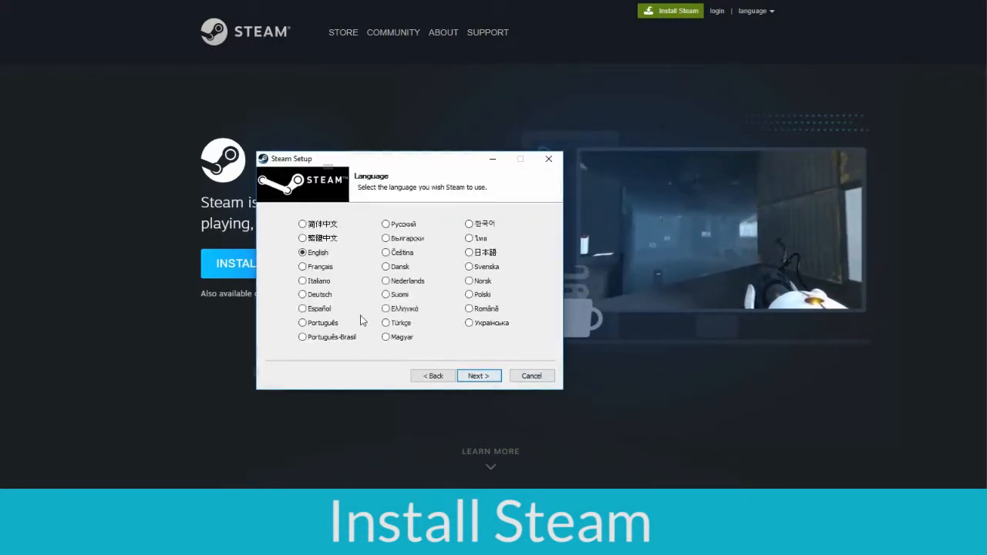
left_click(478, 377)
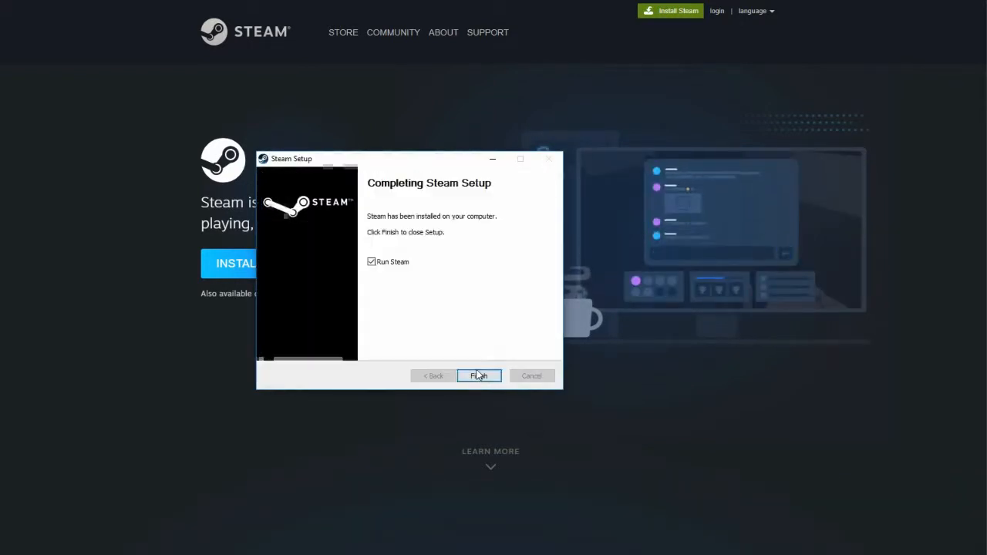
left_click(478, 377)
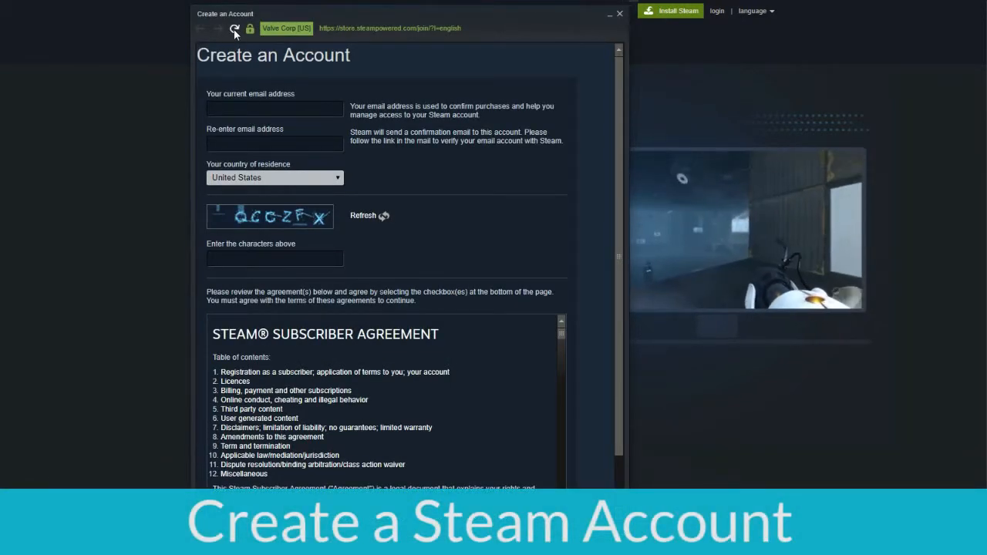
left_click(234, 31)
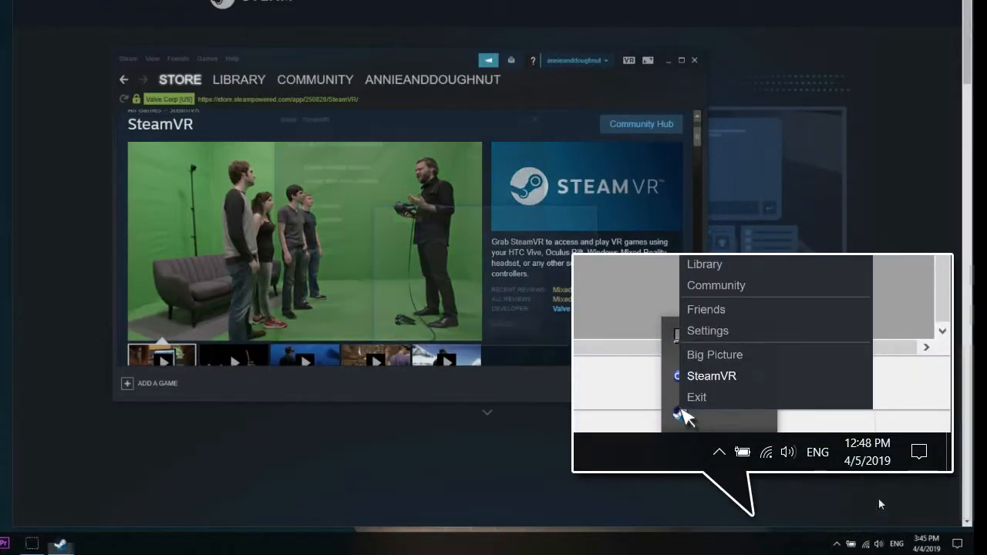
Step: Confirm the SteamVR install from its store page so the download begins
left_click(711, 377)
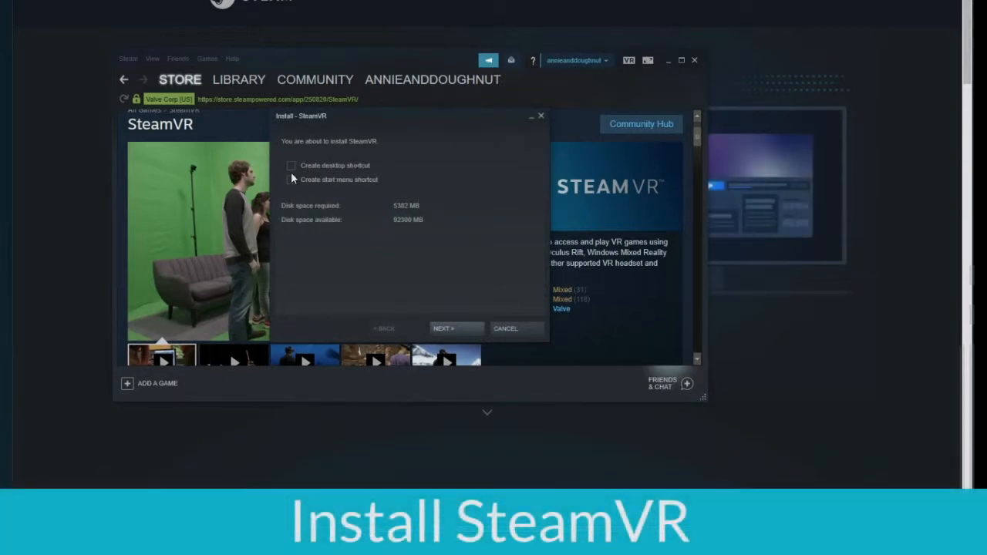
left_click(455, 328)
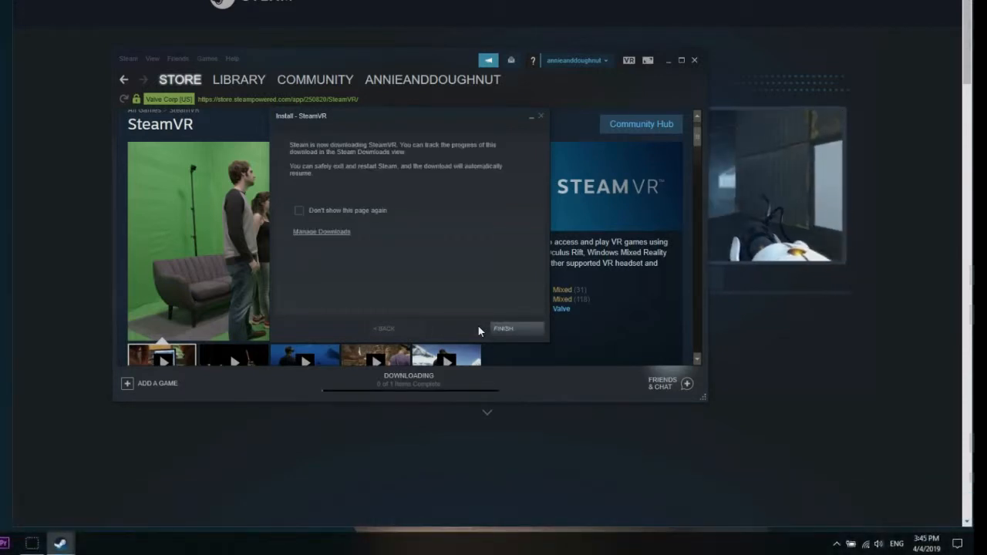
left_click(515, 329)
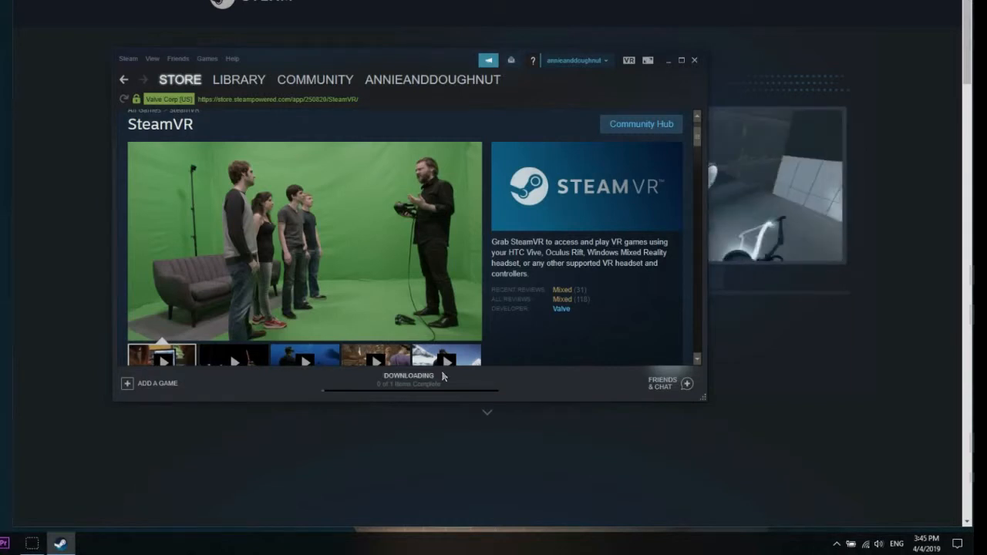
mouse_move(373, 389)
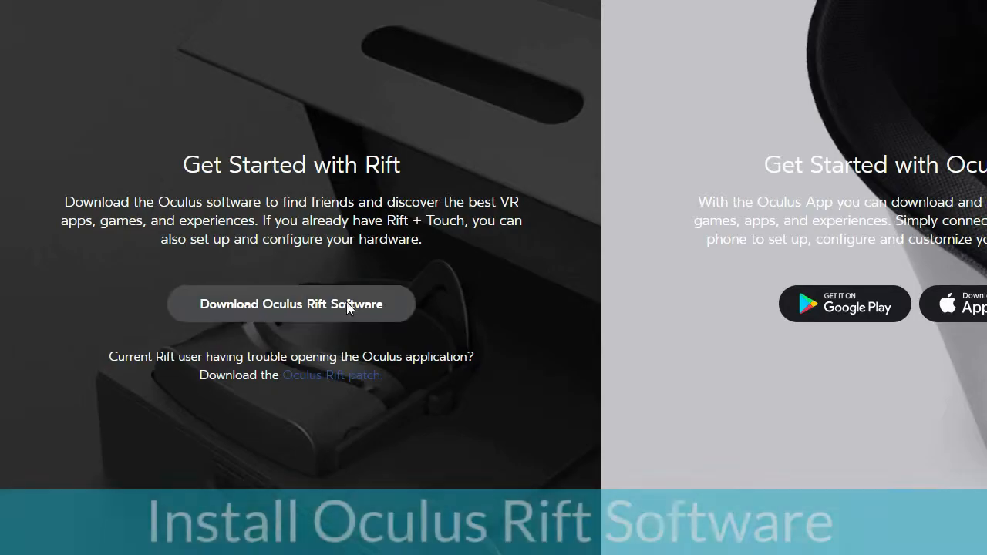
Step: Download the Oculus Rift software from the Oculus setup page
left_click(290, 304)
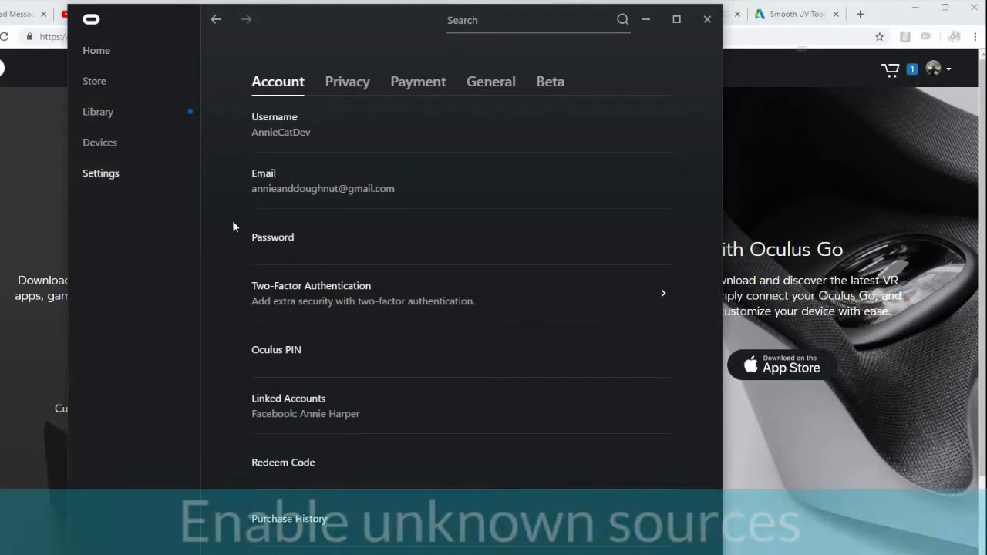
Step: Switch Unknown Sources on in Oculus General settings and allow it in the confirmation
left_click(491, 80)
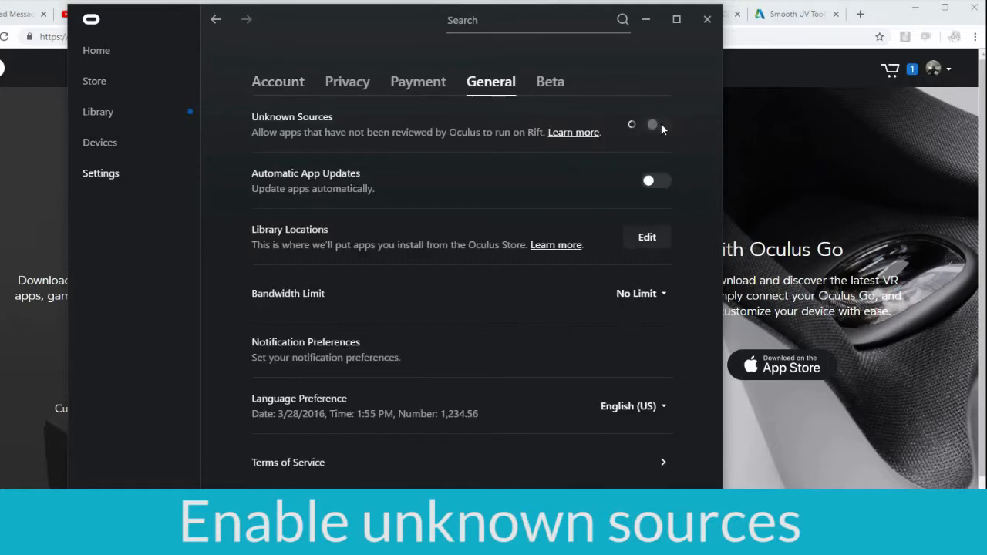
left_click(651, 123)
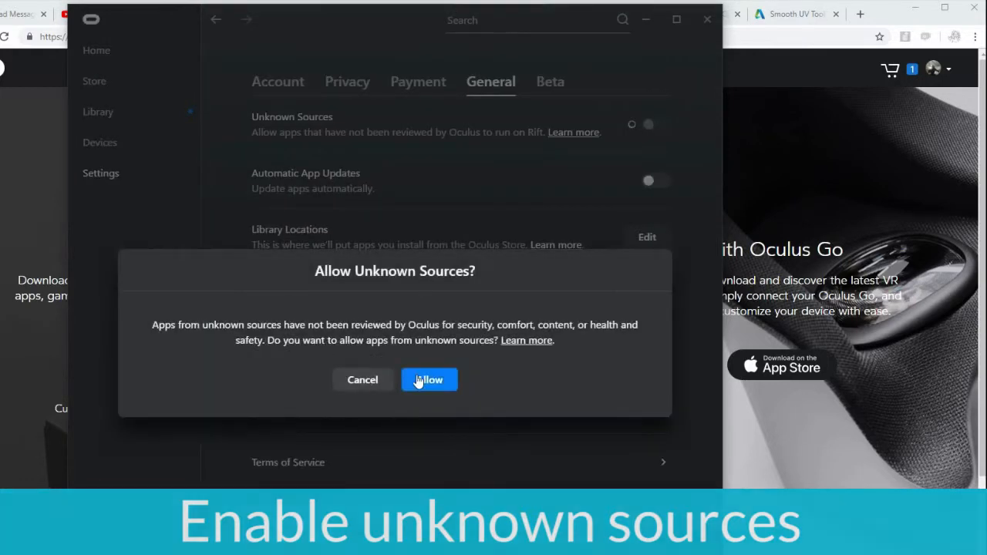
left_click(429, 380)
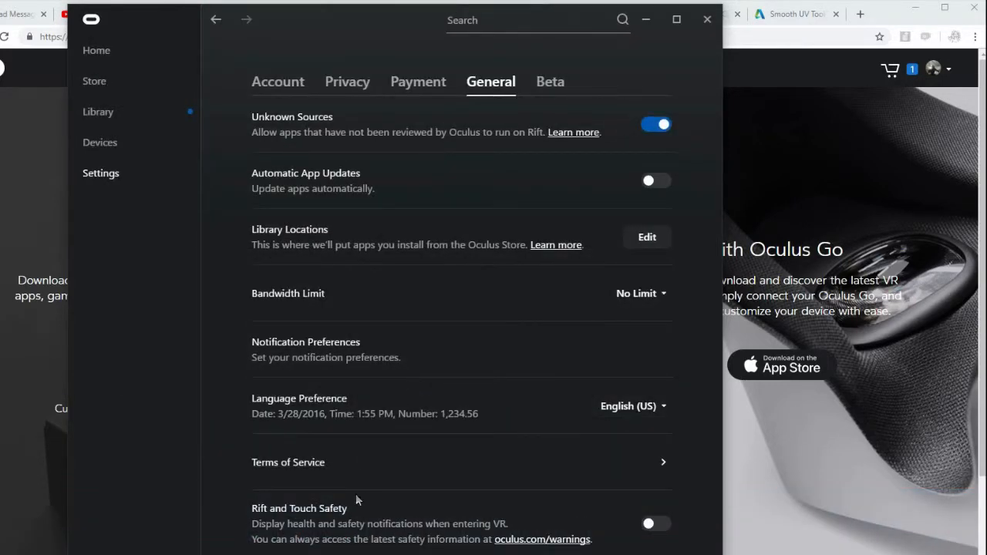